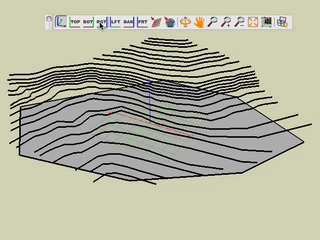
- Create a meshed, triangulated terrain model with X,Y interpolation and 4'-0" mesh size
click(105, 22)
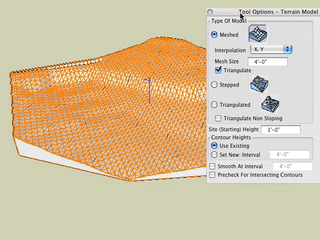
click(214, 90)
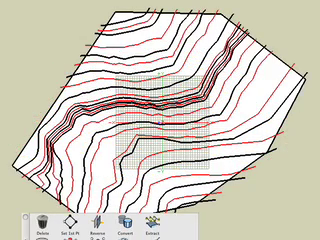
mouse_move(41, 222)
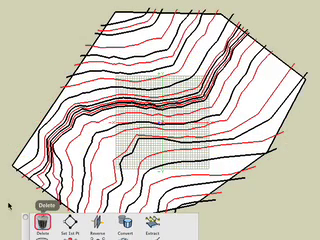